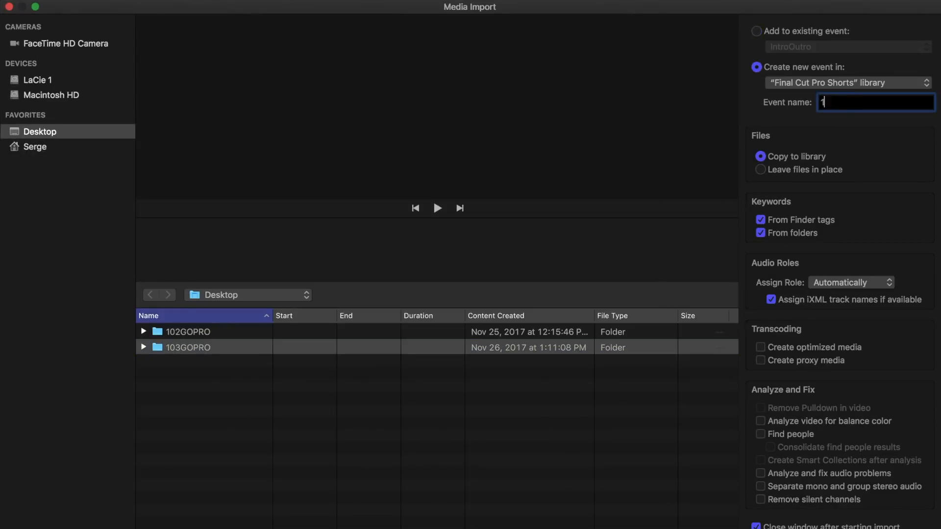
# - Import the still photos into a new event named '17. Time-Lapse'
pyautogui.write('17. Time-Lapse')
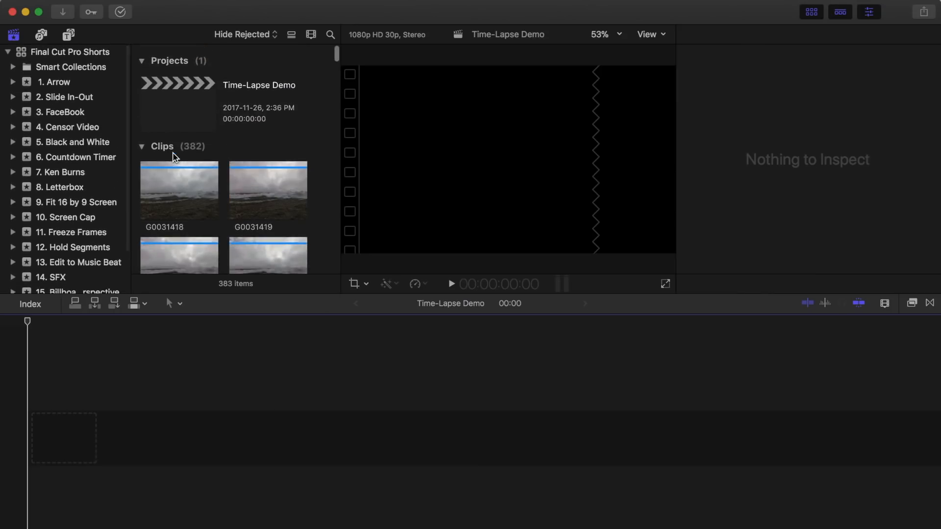
# - Select all 382 imported photo clips in the browser for appending to the timeline
pyautogui.click(178, 189)
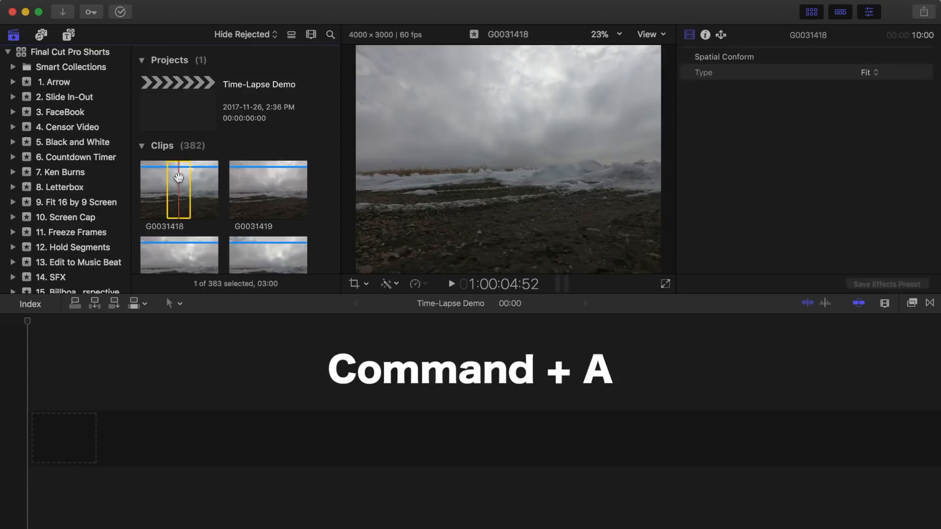
pyautogui.press('cmd+a')
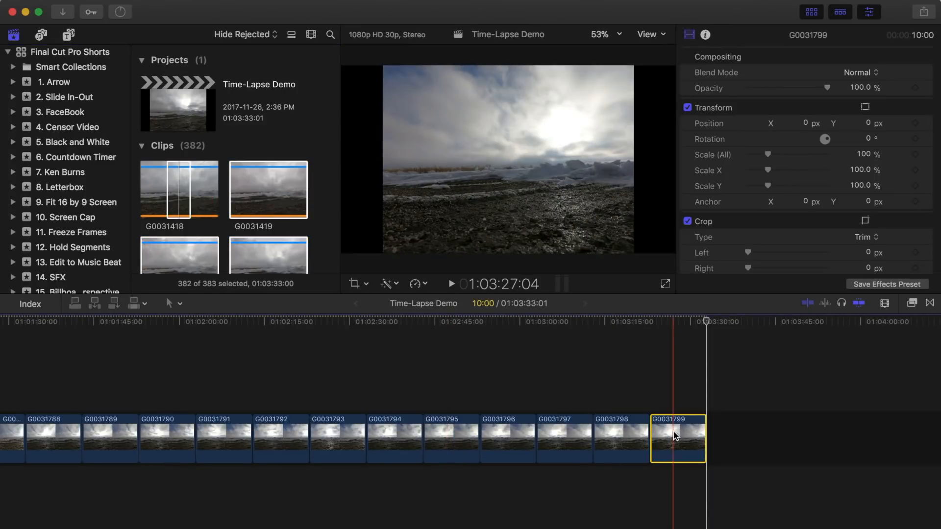
# - Begin a shared duration change for the photo clips in the Time-Lapse Demo timeline
pyautogui.press('ctrl+d')
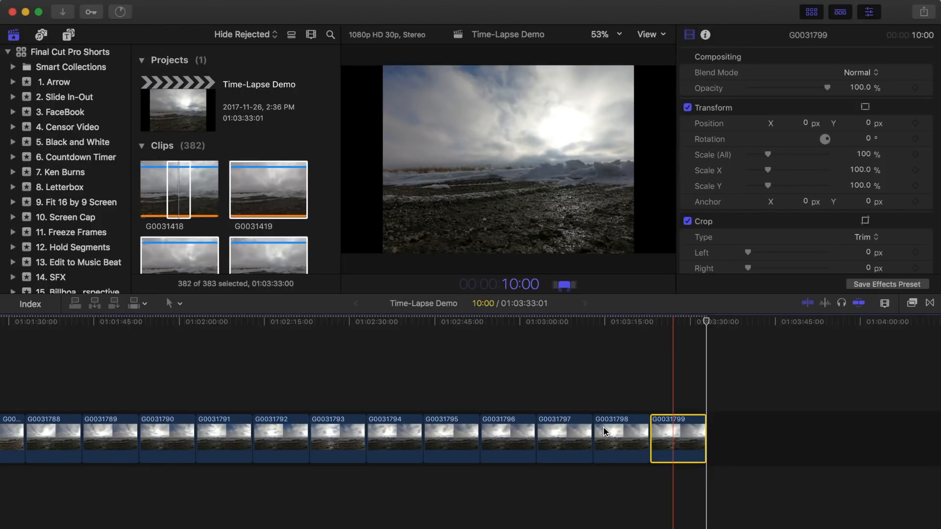
pyautogui.click(620, 439)
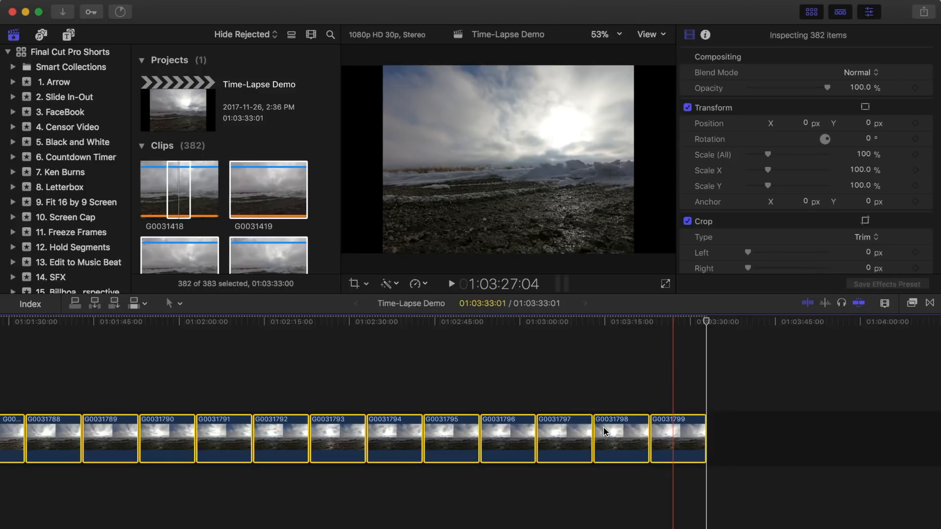
# - Set every timeline photo clip to a 1-frame duration, shrinking the project to 12:22
pyautogui.press('ctrl+d')
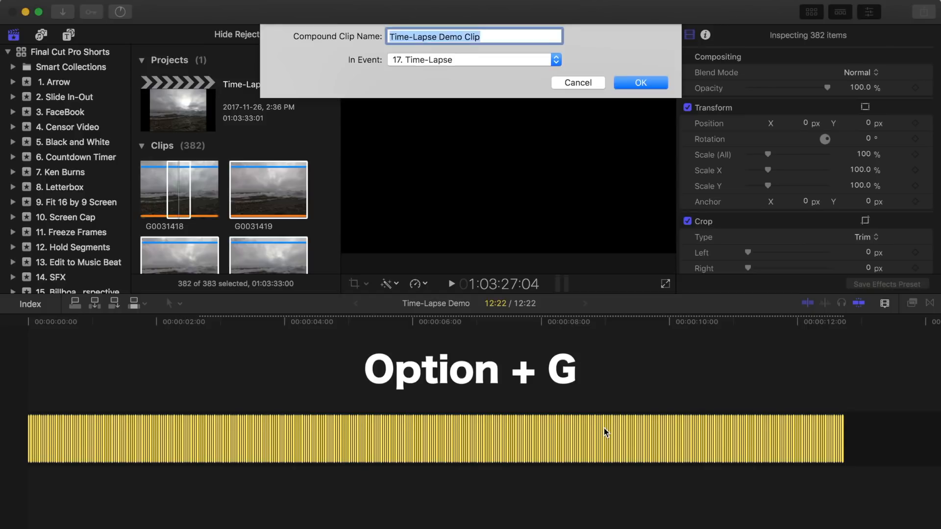
# - Combine the one-frame clips into a compound clip named 'Time-Lapse Demo Clip'
pyautogui.click(640, 82)
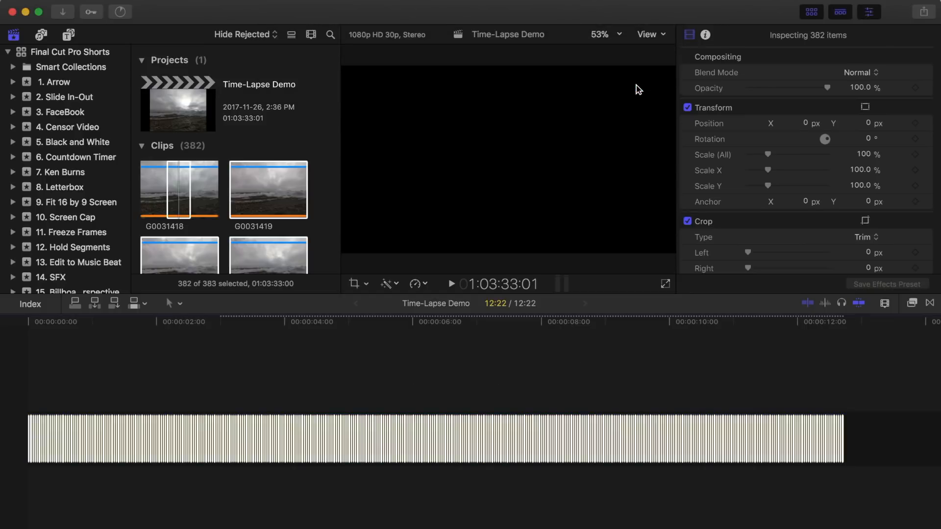